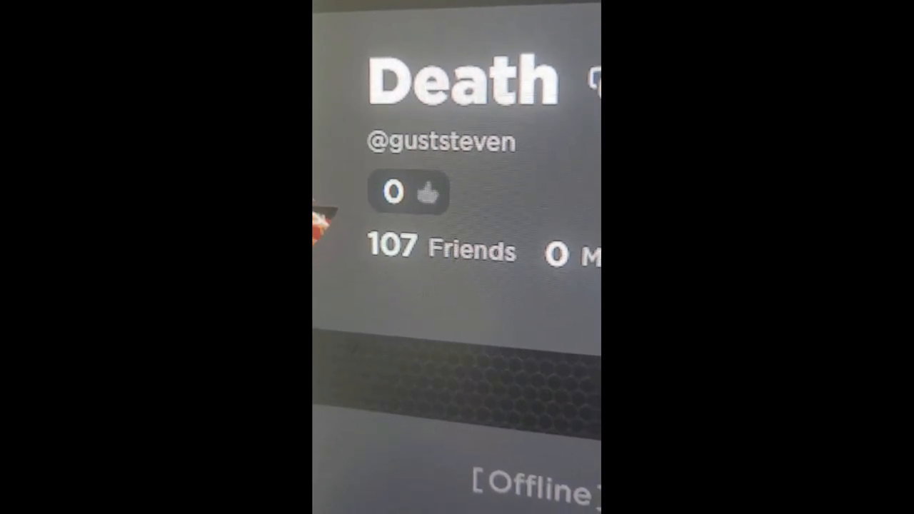
scroll("down", 3)
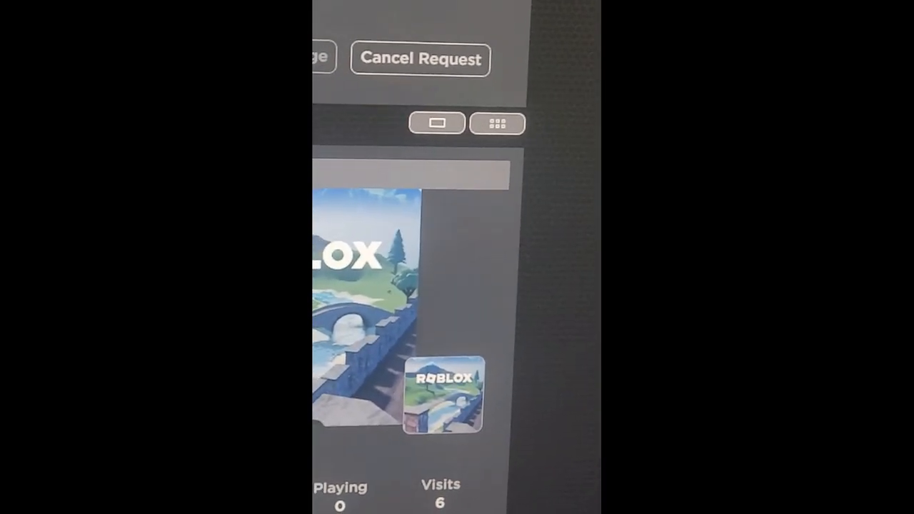
scroll("down", 3)
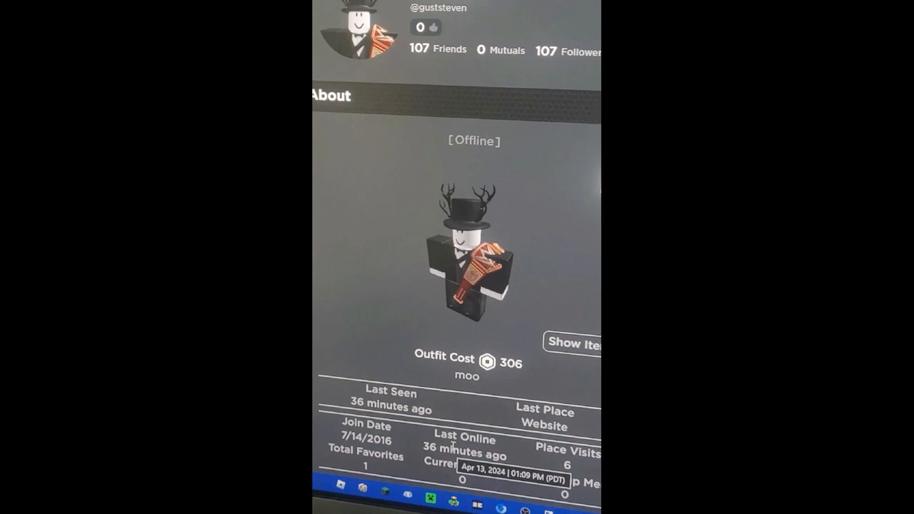
scroll("down", 3)
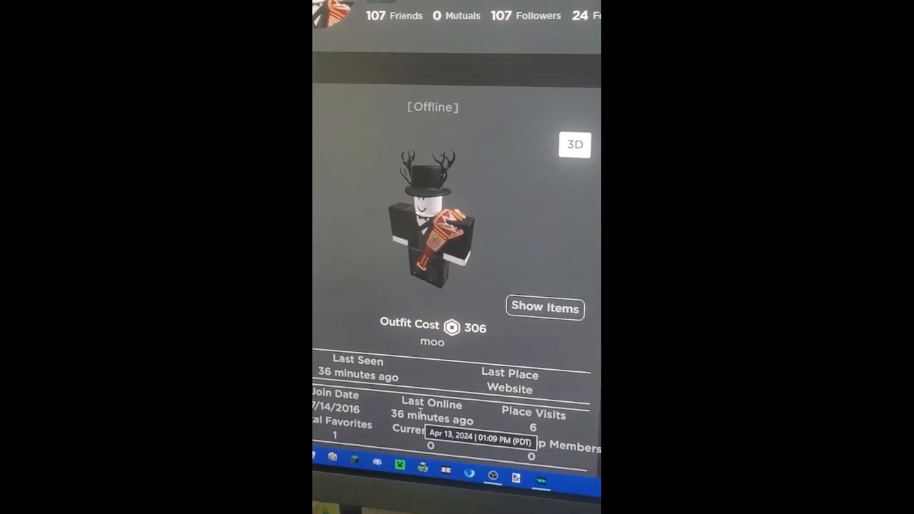